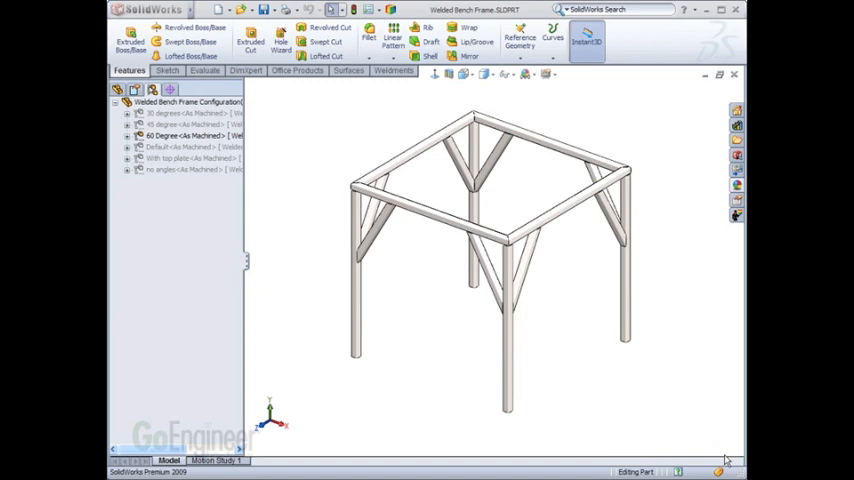
mouse_move(317, 174)
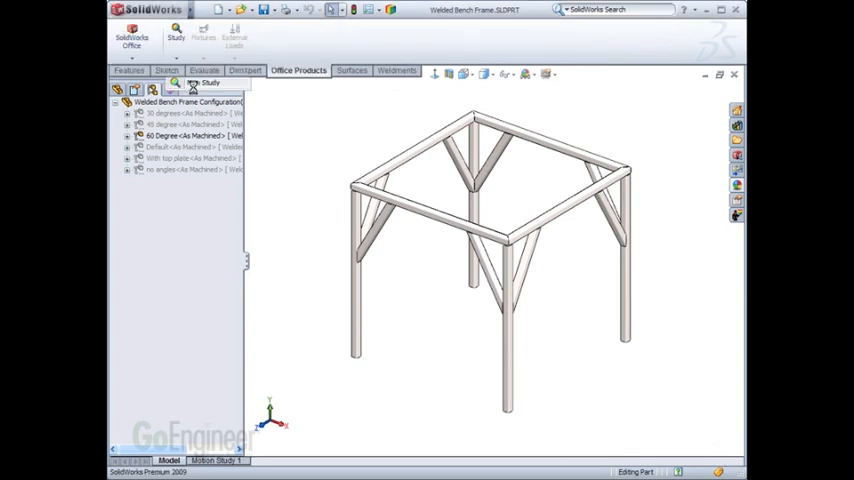
- Add a Static study called 'frame' to the 60 degree welded bench frame
left_click(176, 30)
type("fres")
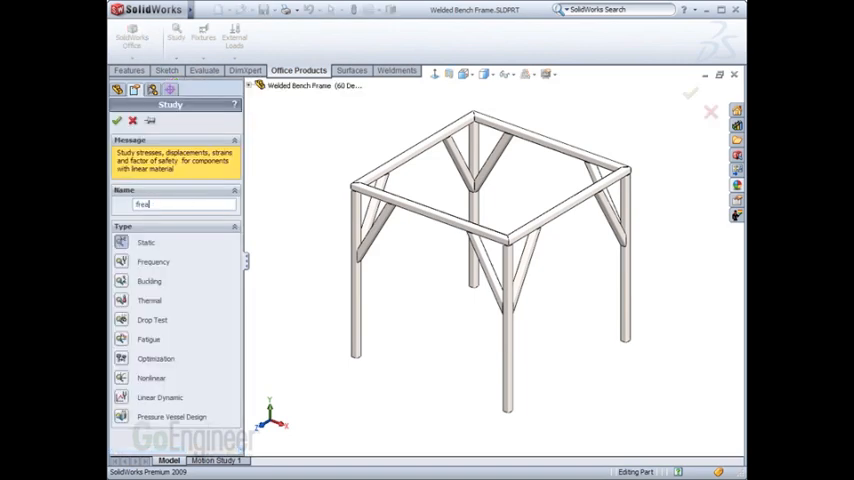
left_click(117, 120)
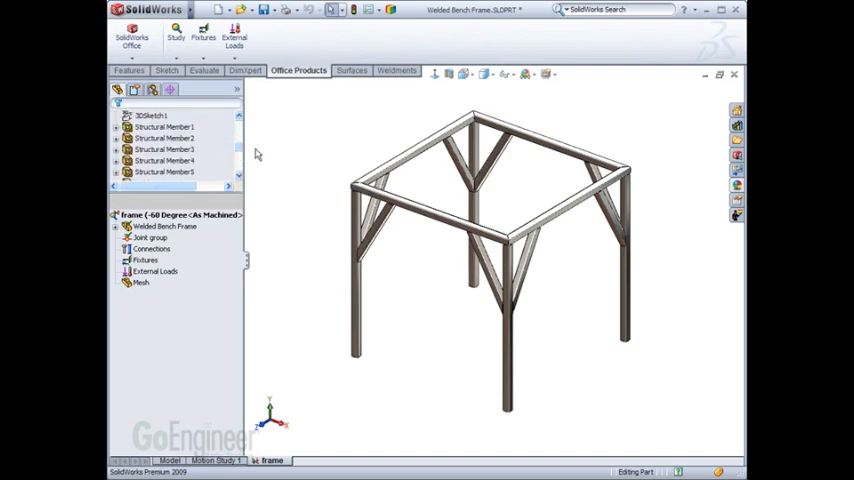
- Expand Welded Bench Frame and highlight SolidBody 1, 4 and 6 on the frame
left_click(117, 226)
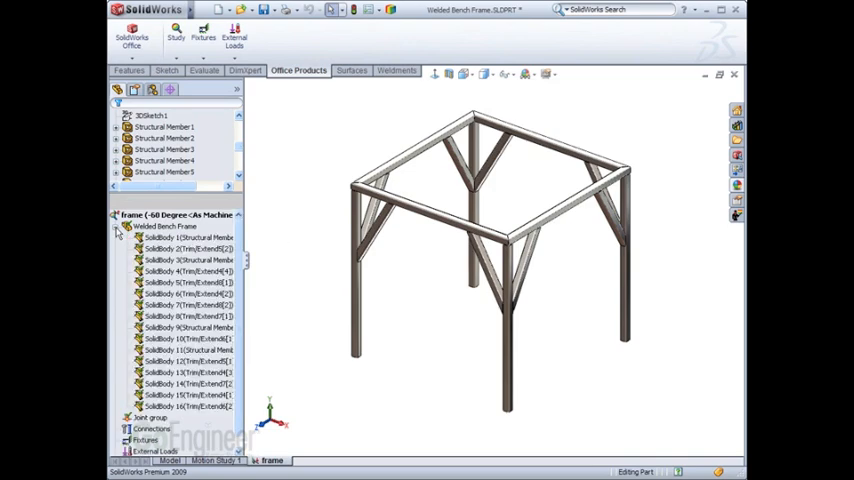
left_click(190, 237)
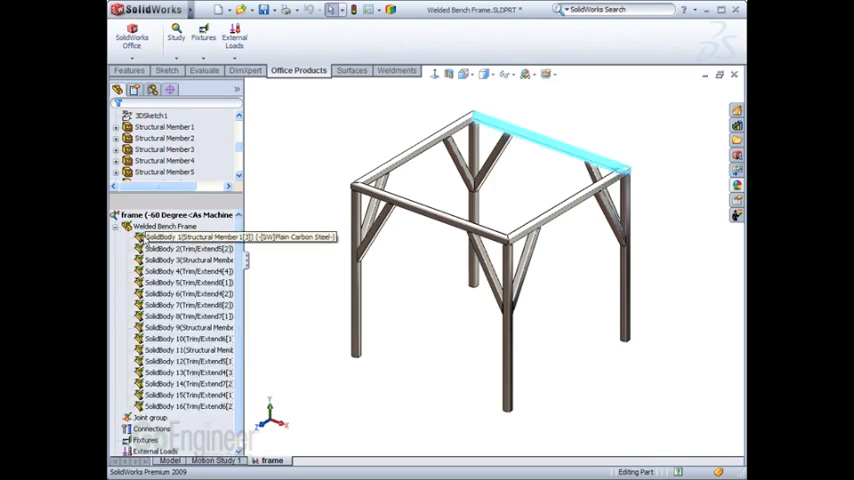
left_click(190, 281)
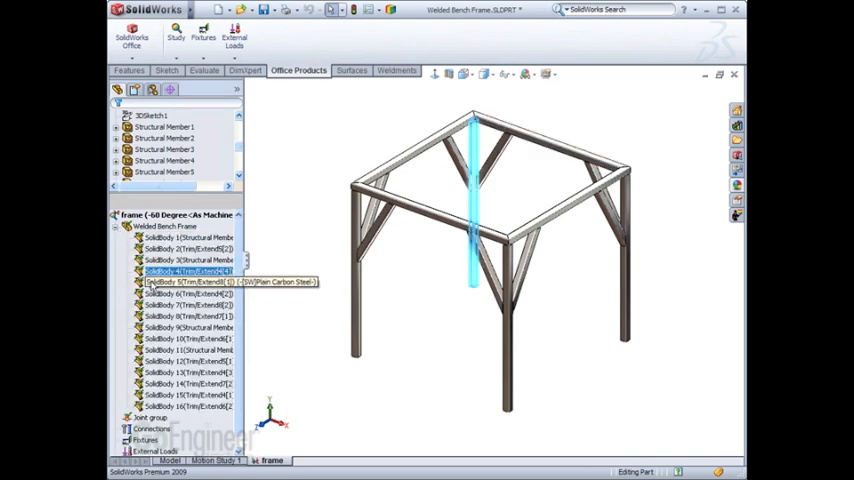
left_click(190, 293)
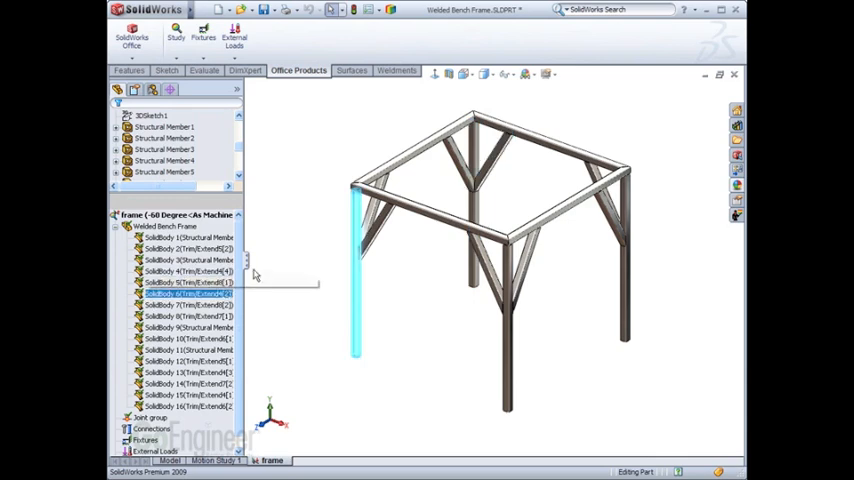
- Turn on Show Mesh for the frame study from the Mesh context menu
right_click(165, 338)
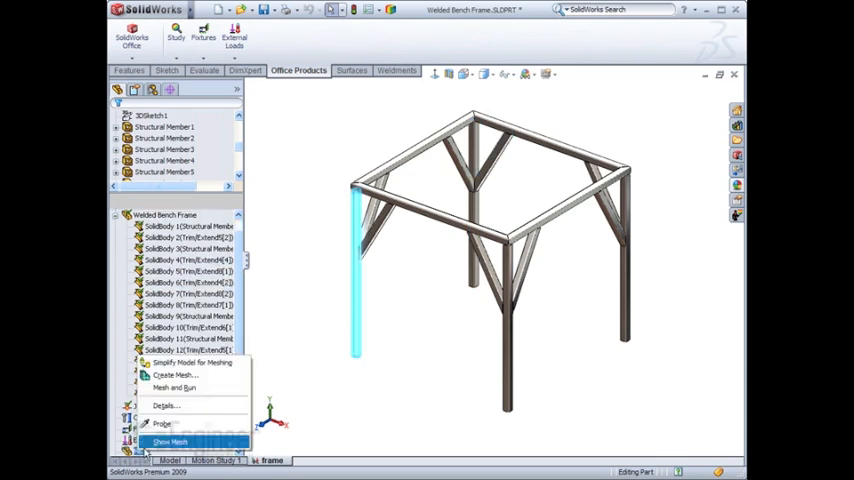
left_click(170, 442)
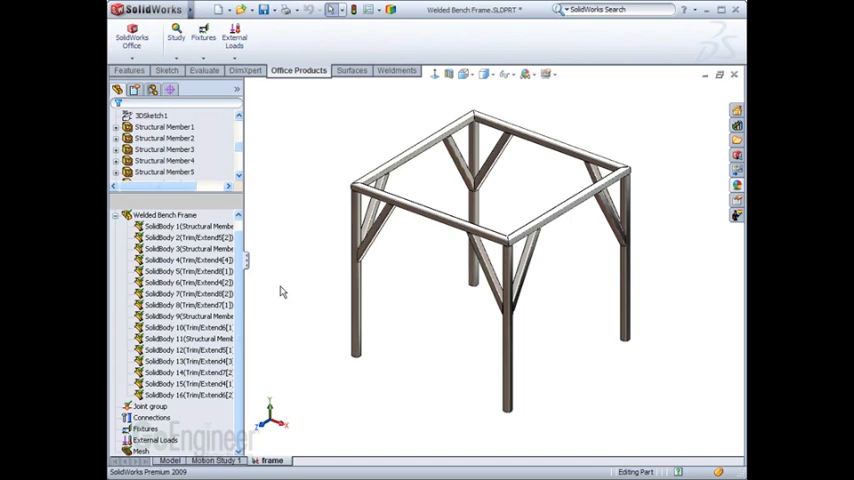
mouse_move(263, 304)
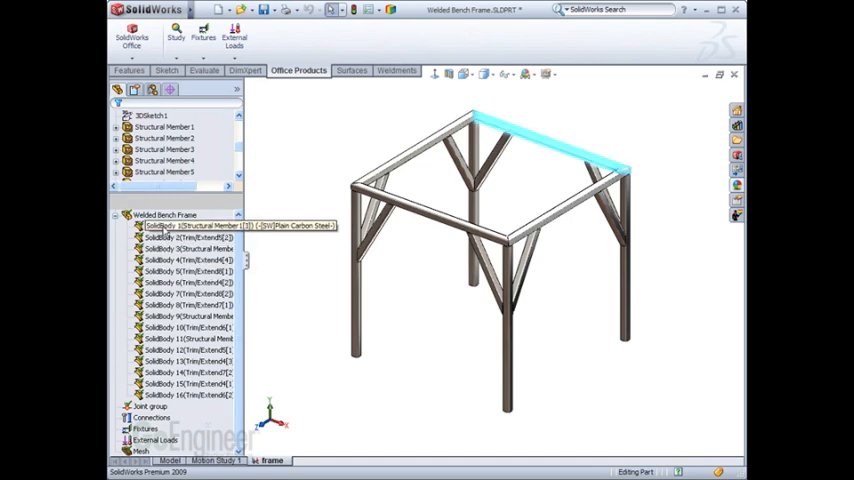
- Review the context menu options for SolidBody 1, the plain carbon steel top beam
right_click(195, 225)
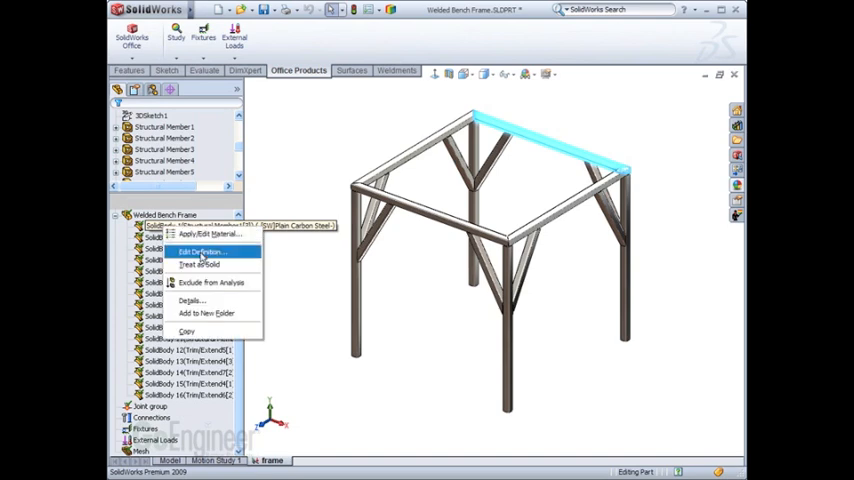
mouse_move(200, 265)
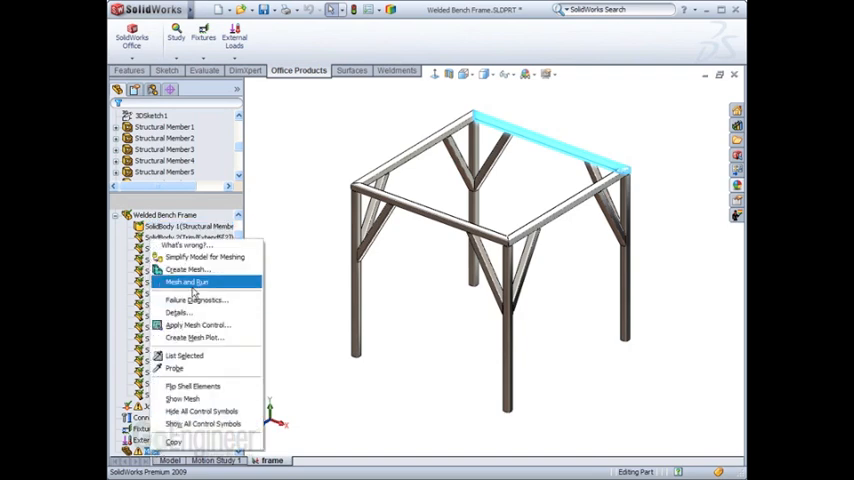
- Create the frame study mesh, then switch to demo_frame_mount and show the Study choices
left_click(188, 269)
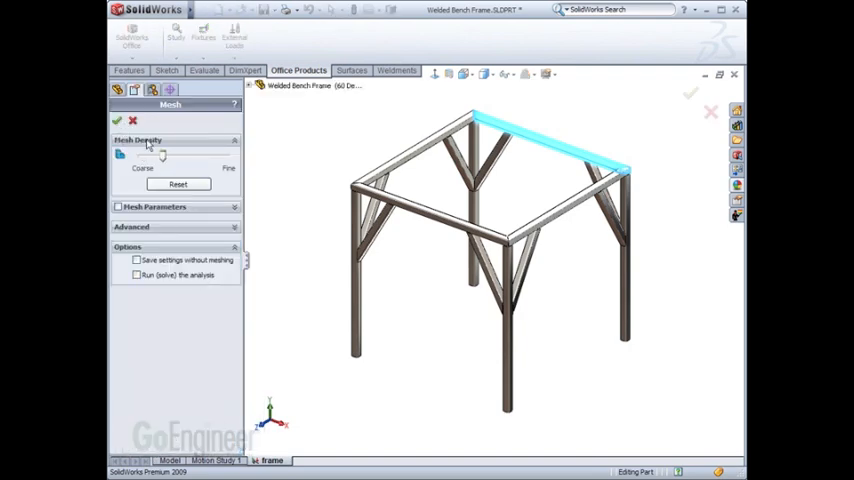
left_click(117, 120)
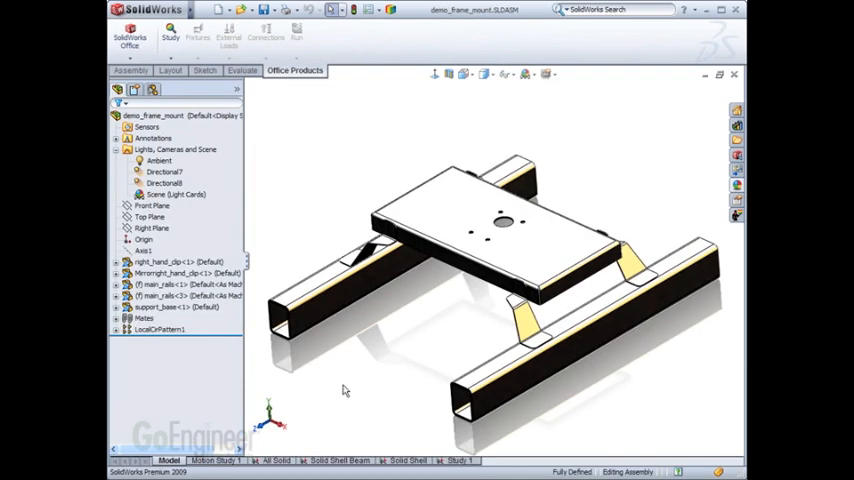
mouse_move(322, 398)
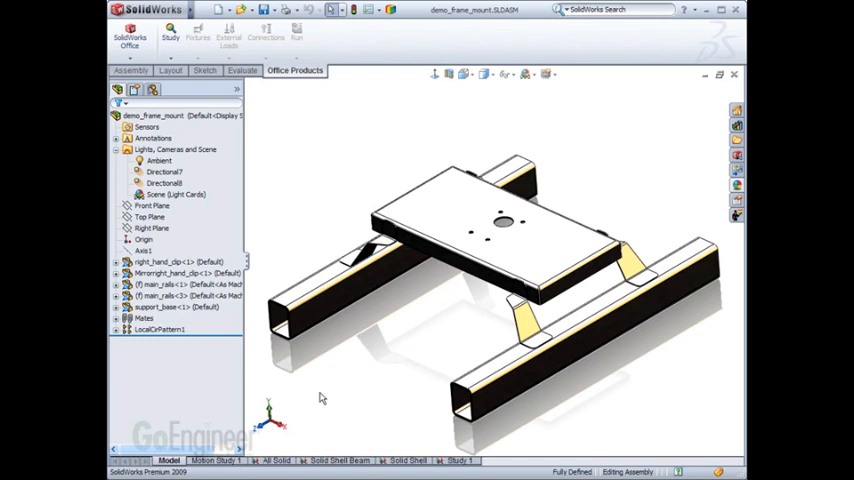
left_click(170, 28)
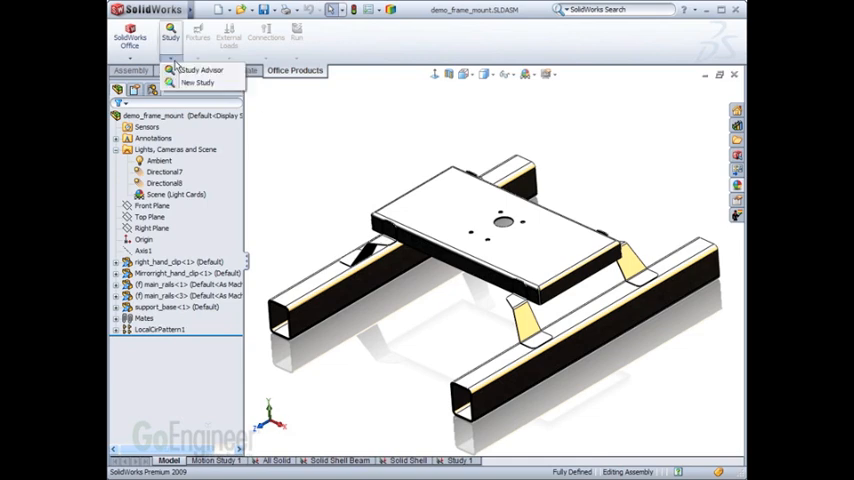
- Add a Static study called 'mixed' to the demo_frame_mount assembly
left_click(197, 82)
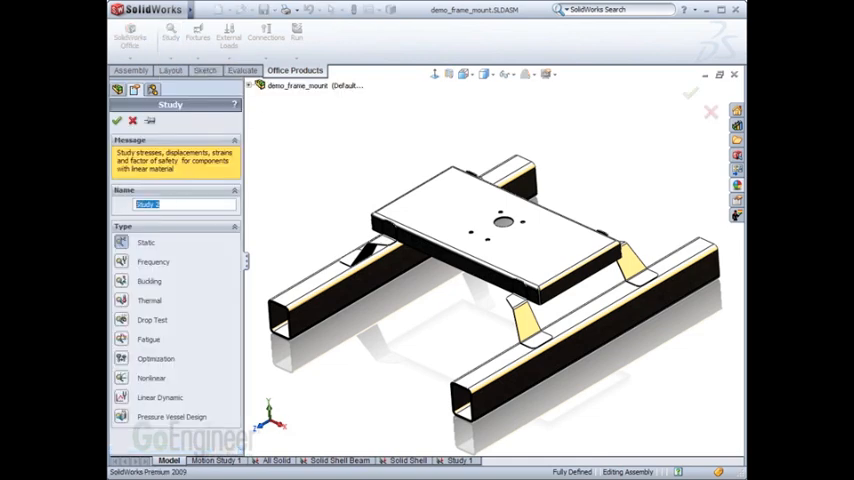
type("me")
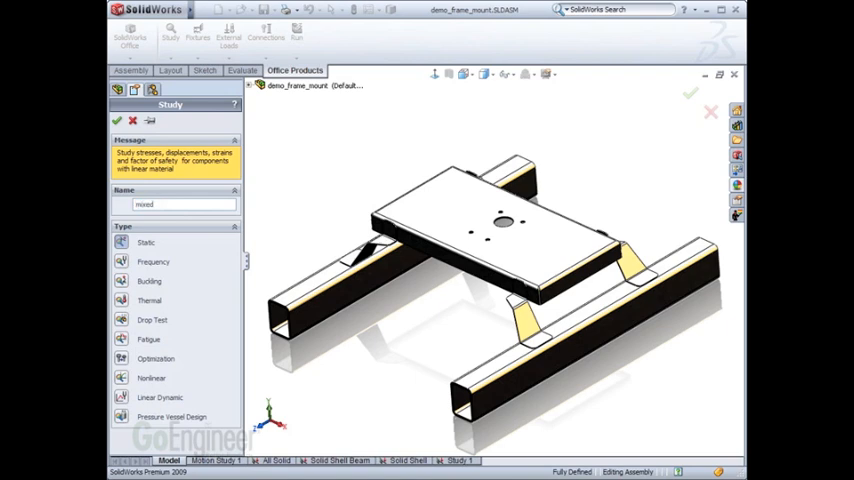
left_click(117, 120)
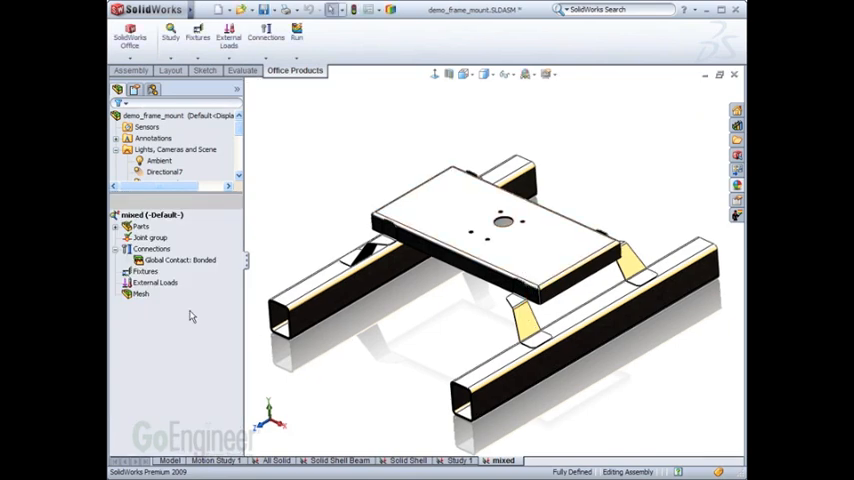
- Expand Parts and highlight the mirrored hand clip, main rail and support base
left_click(140, 225)
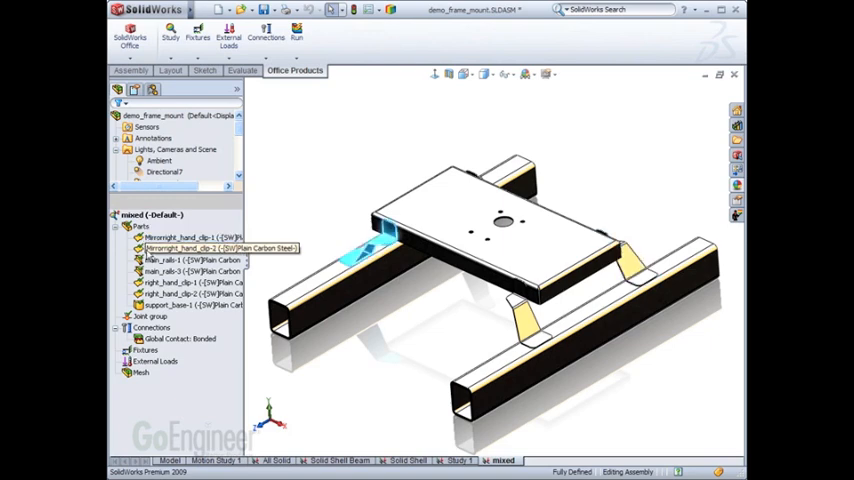
left_click(190, 248)
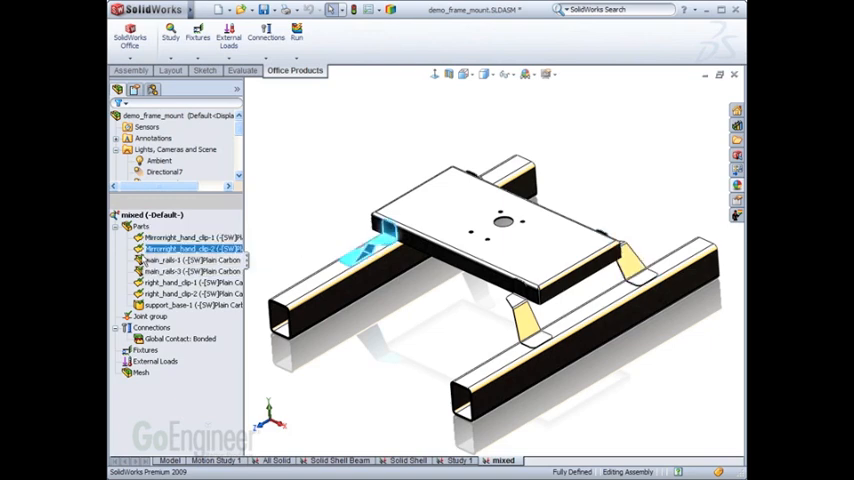
left_click(175, 293)
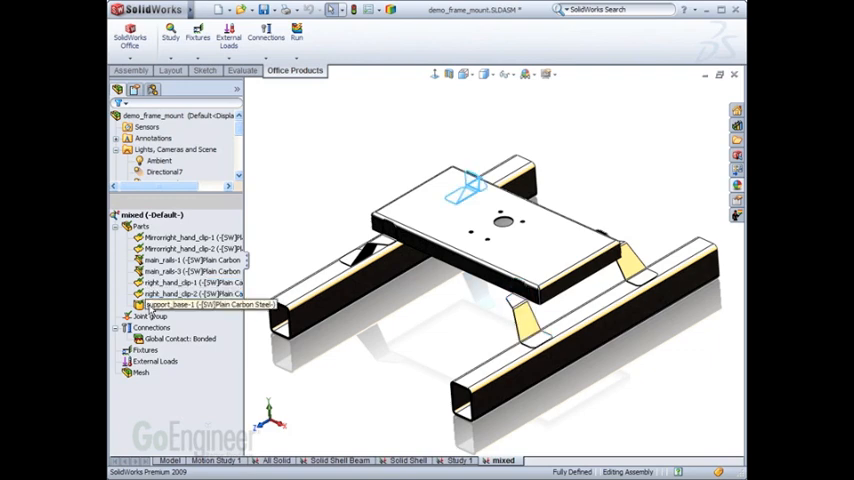
left_click(294, 194)
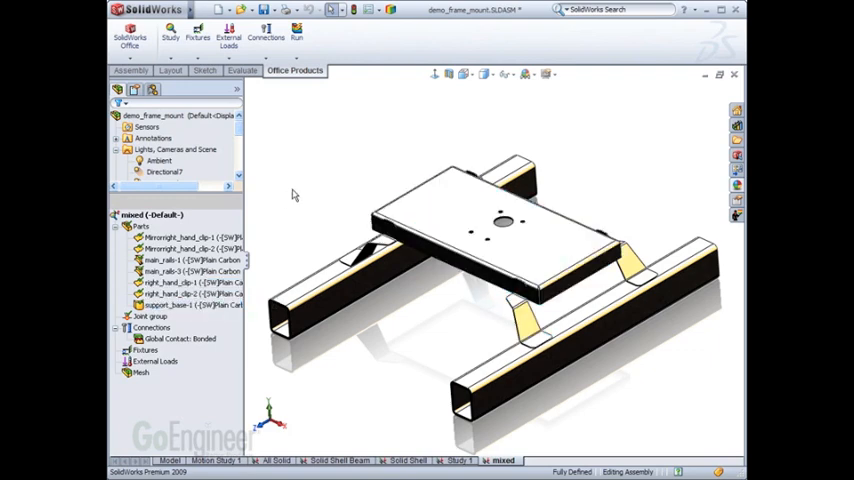
- Run Create Mesh on the mixed study using the current mesh settings
right_click(140, 372)
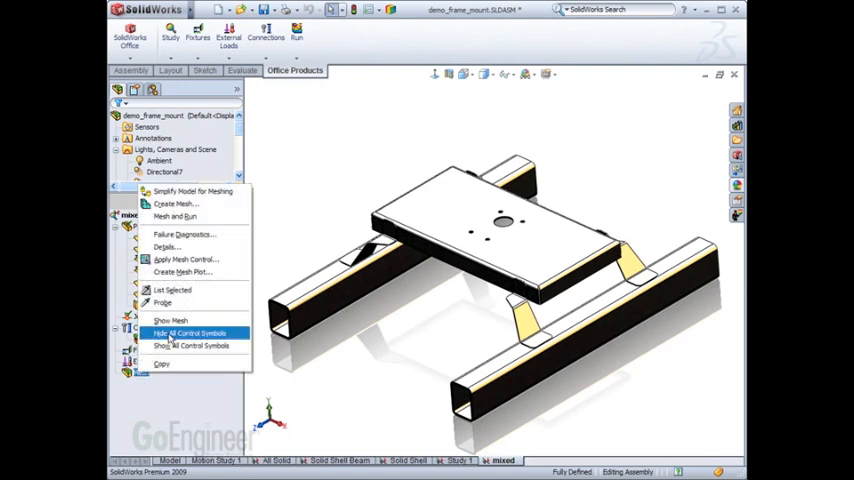
left_click(178, 204)
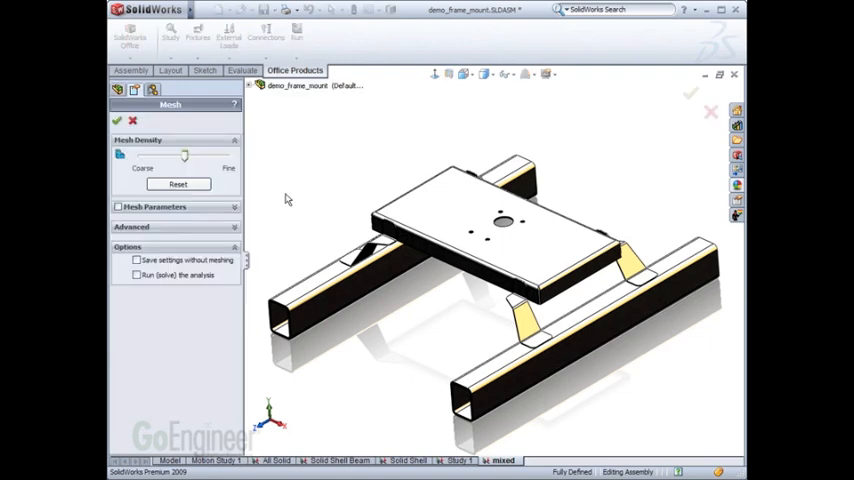
left_click(116, 120)
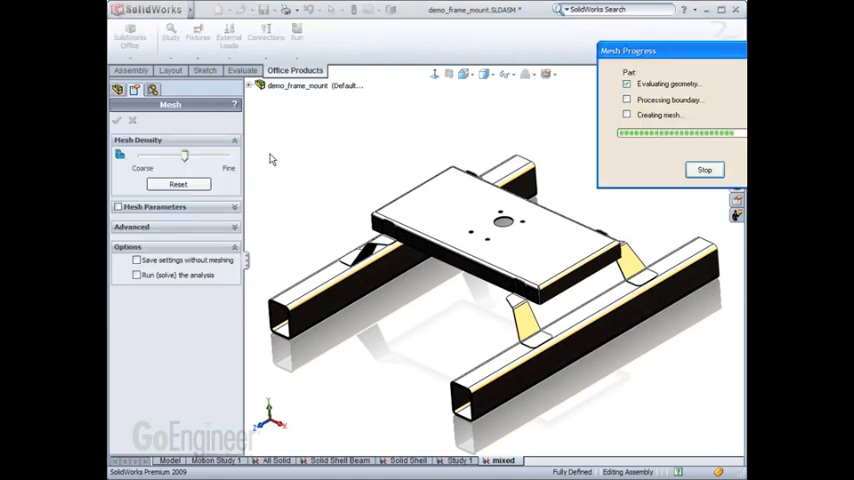